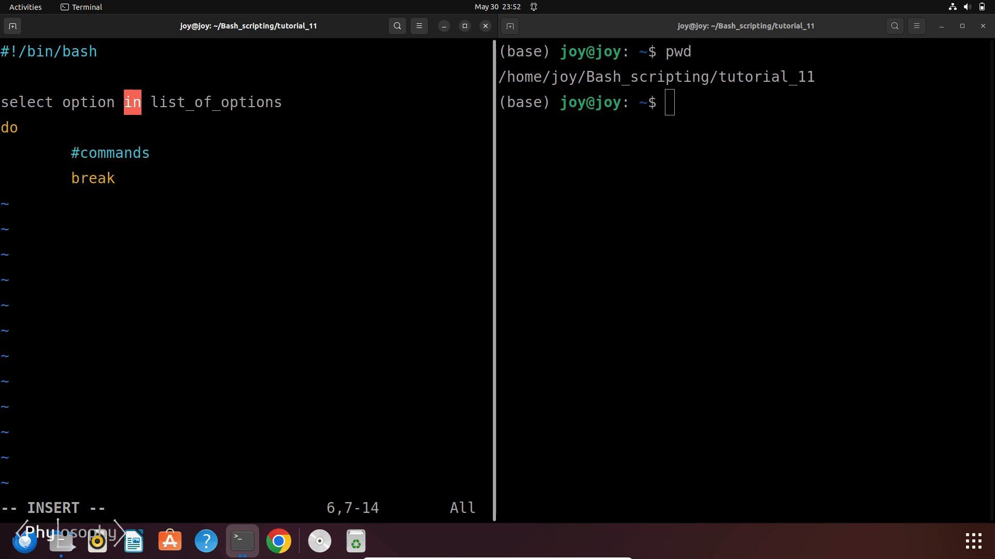
Step: Add a 'done' line below break to finish the select loop skeleton
text(done)
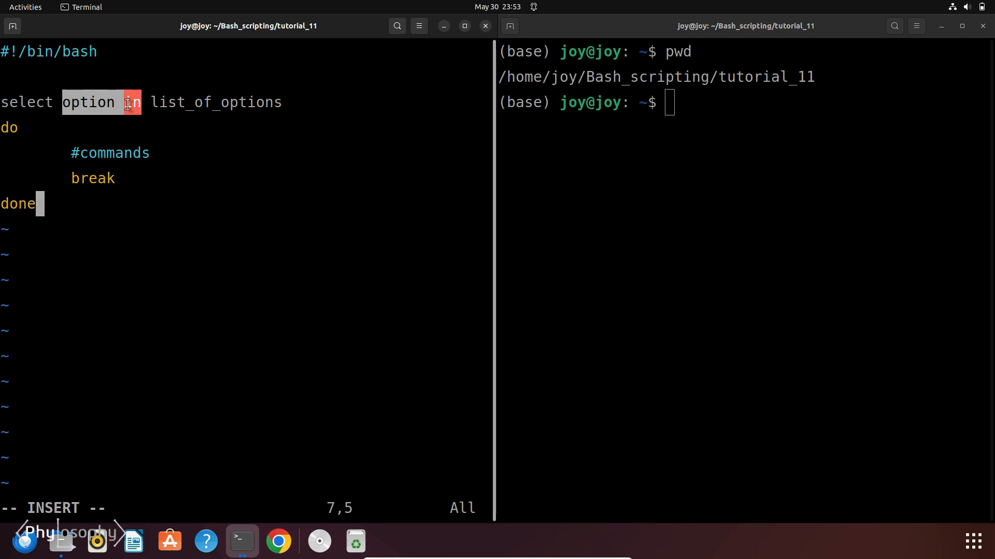
mouse_move(147, 115)
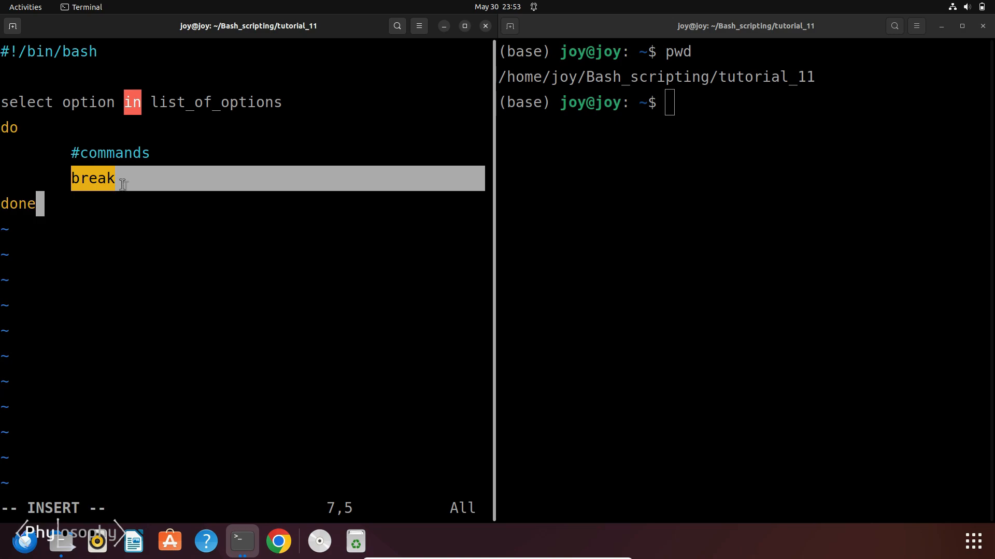
Step: Add a PS3 prompt, a select over Option1–Option3 and Quit, and echo case branches
text(PS3="Please select an option:)
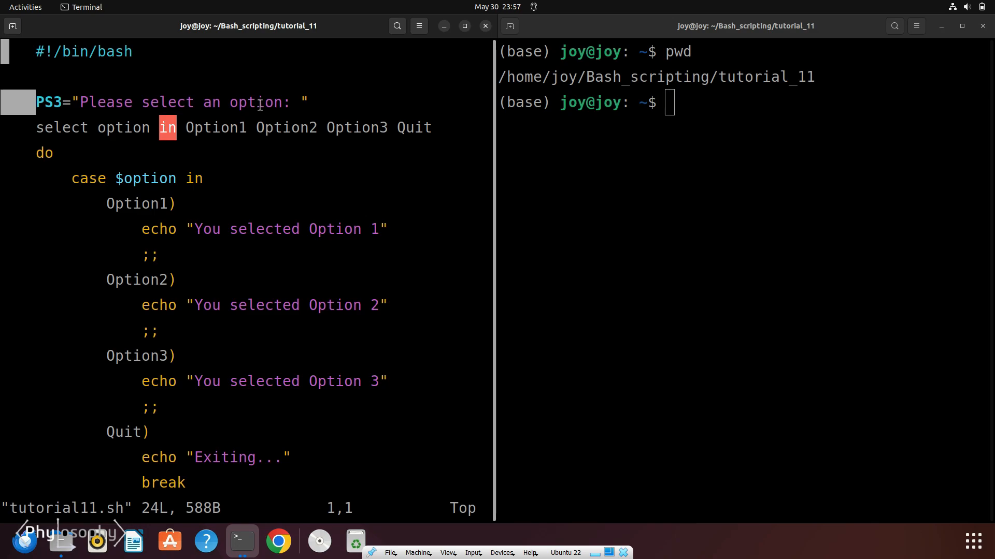
double_click(62, 128)
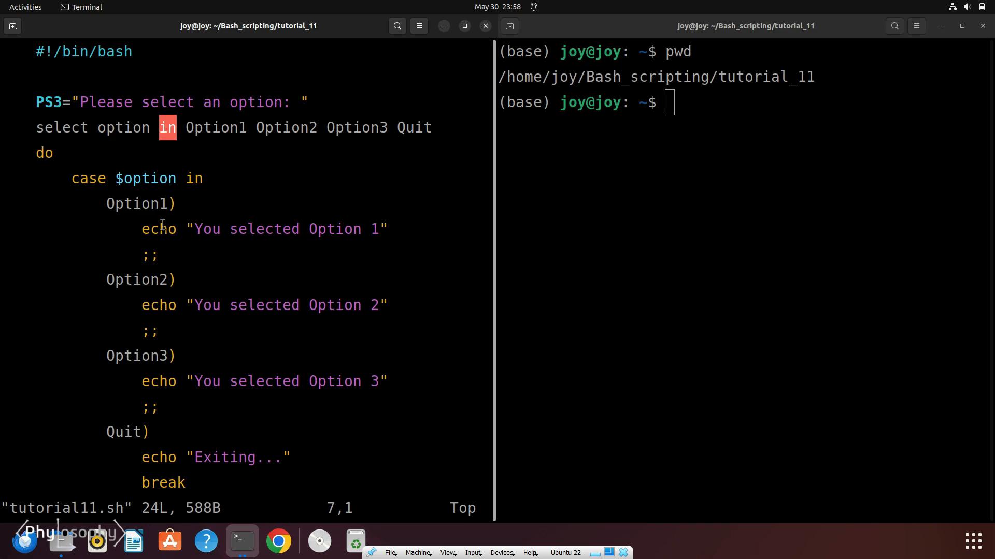
double_click(141, 178)
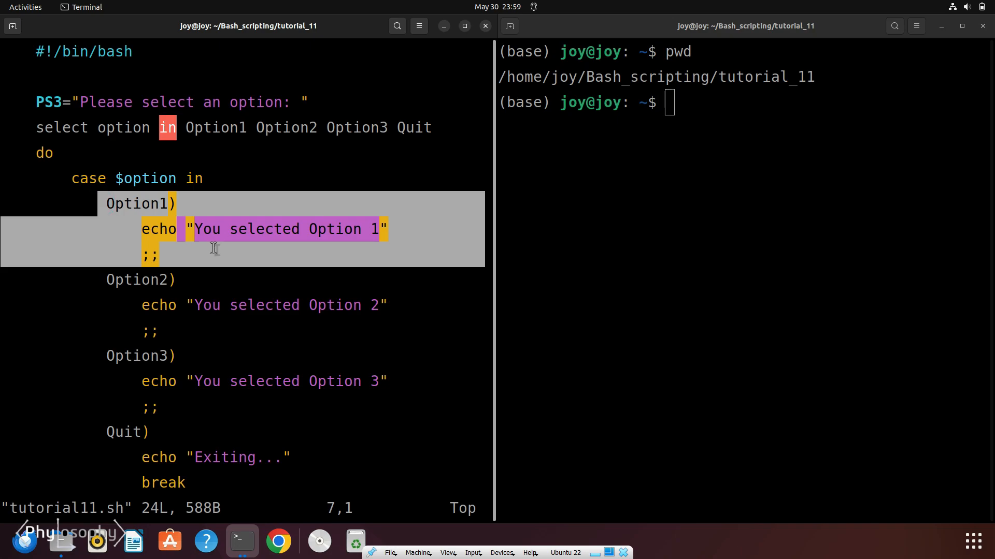
key(Escape)
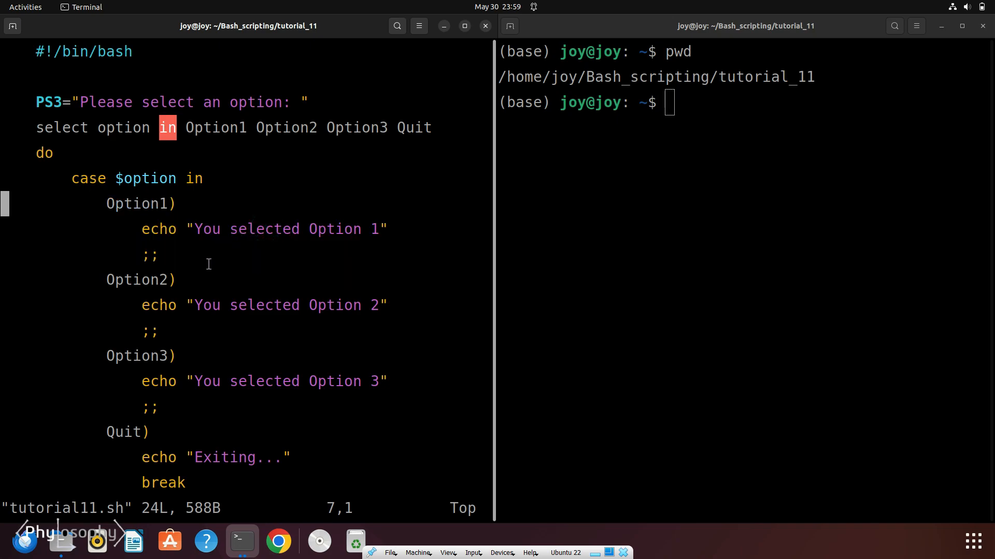
double_click(136, 280)
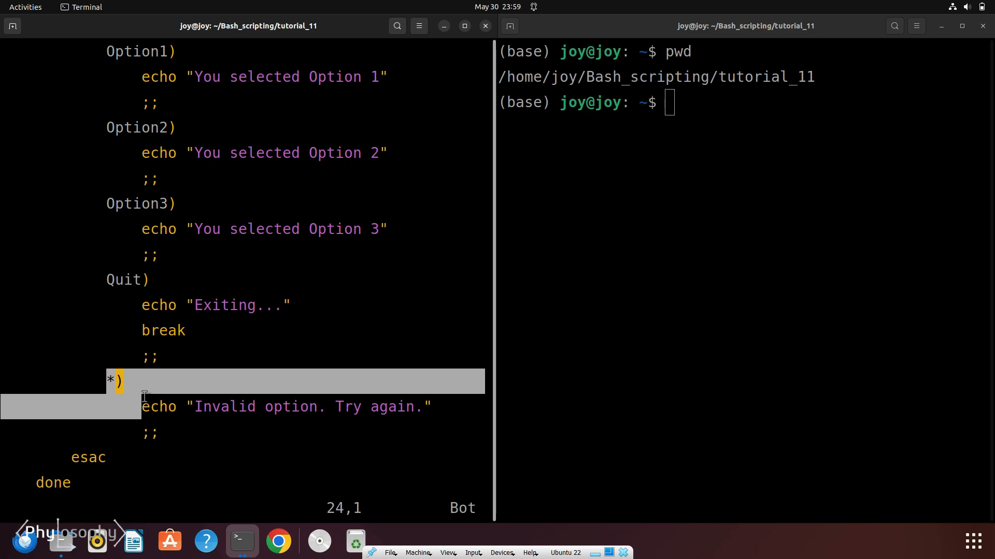
mouse_move(111, 302)
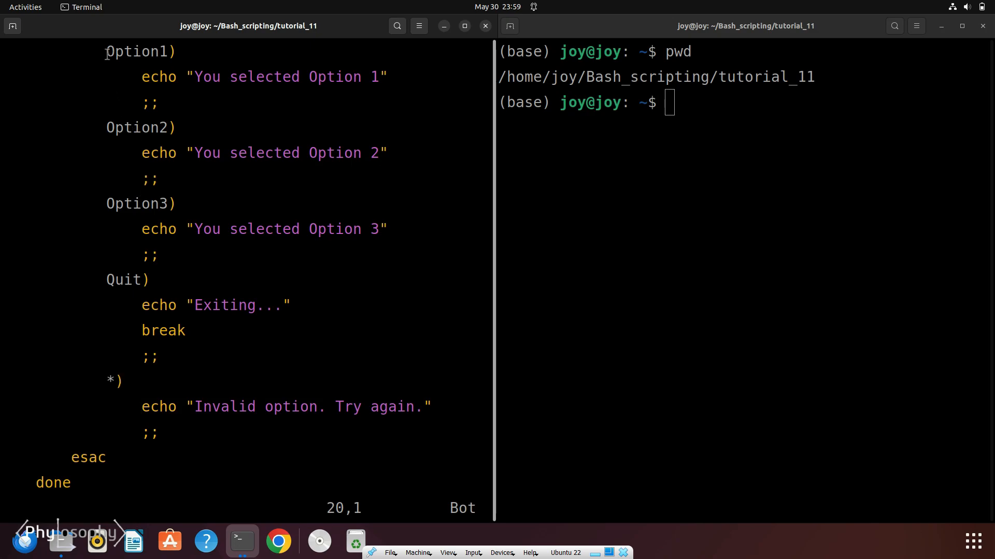
mouse_move(148, 265)
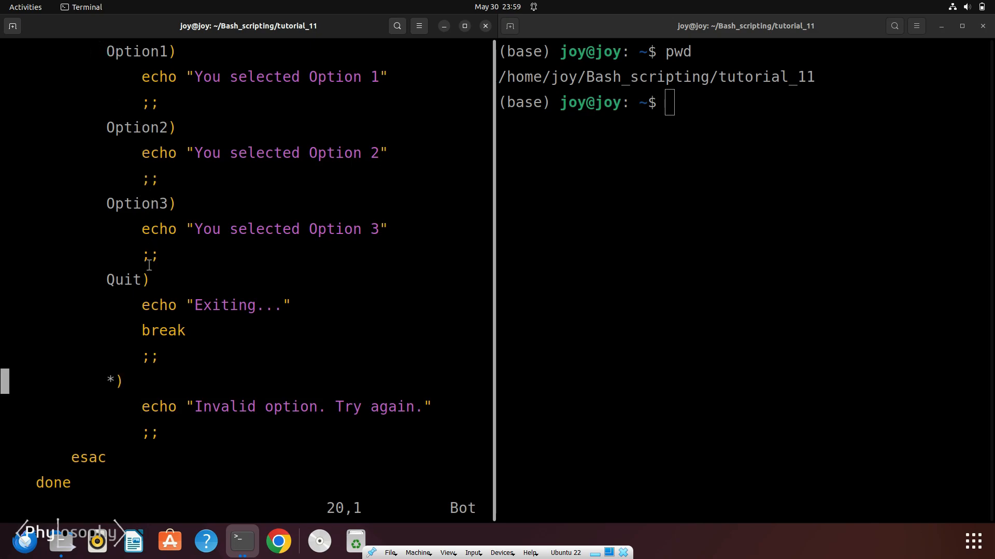
mouse_move(135, 302)
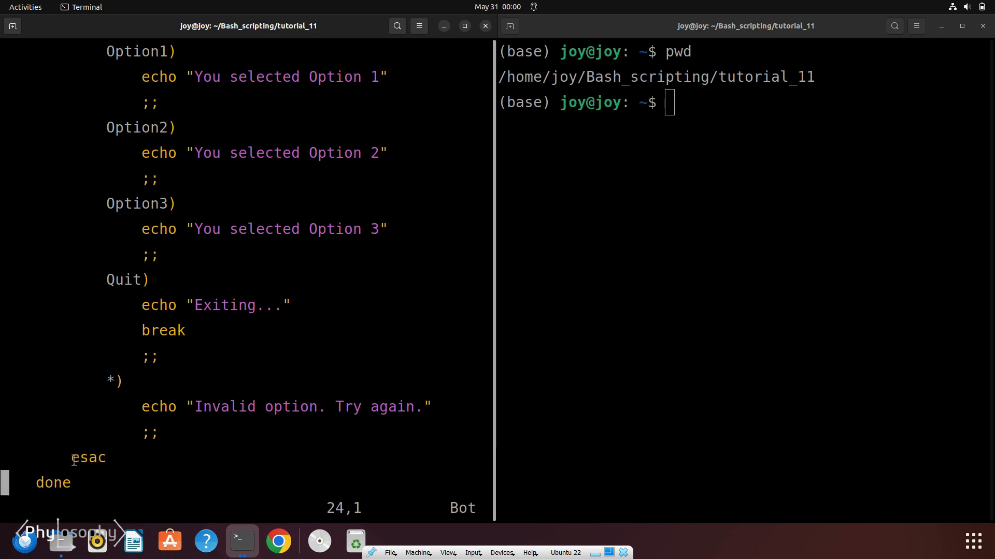
double_click(88, 457)
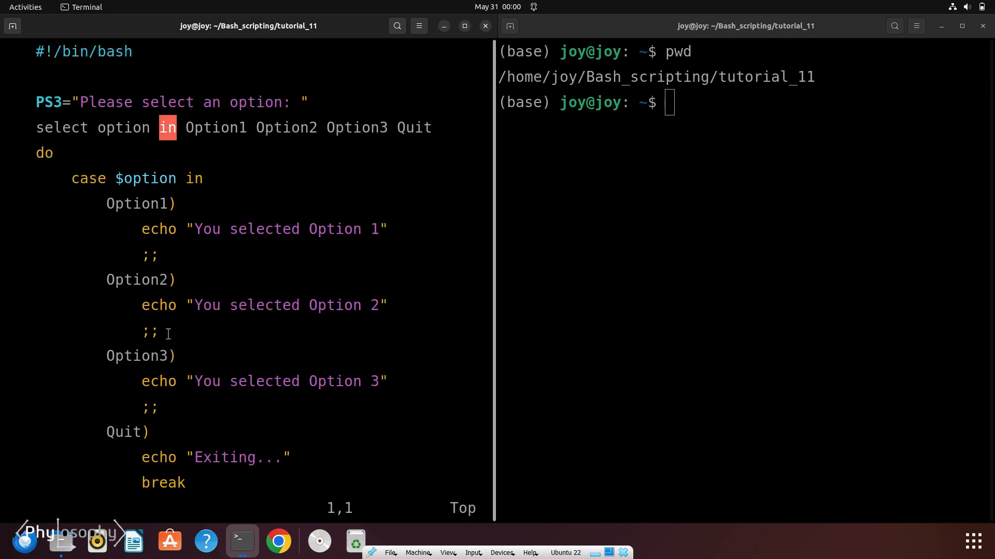
mouse_move(243, 233)
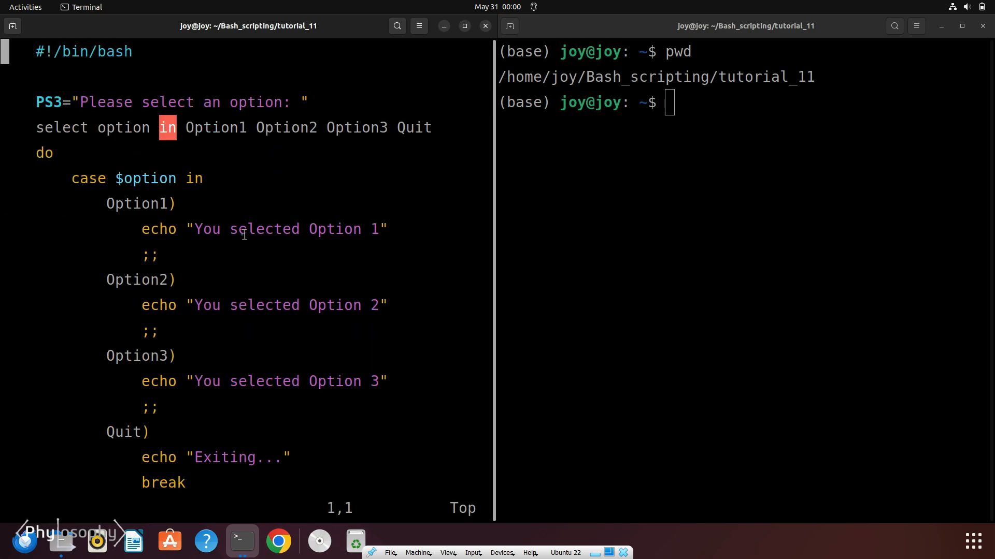
Step: Run ./tutorial11.sh, pick options 2 and 1, then quit with 4
text(./tutorial11.sh)
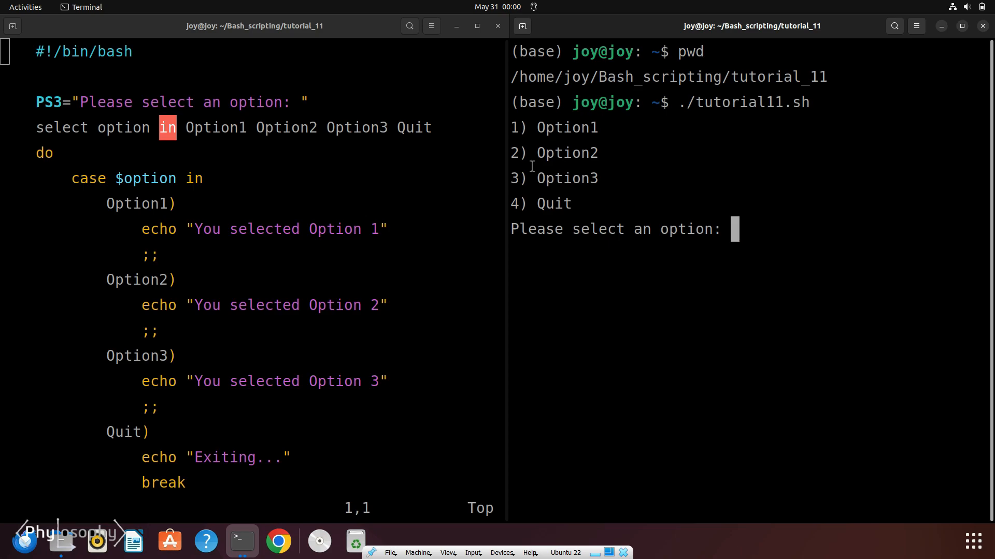
text(2)
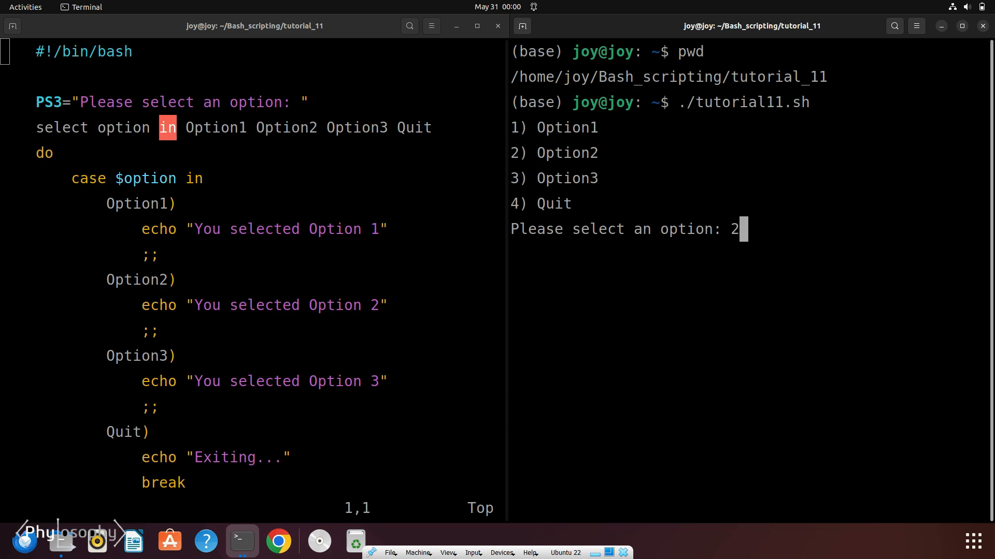
key(Return)
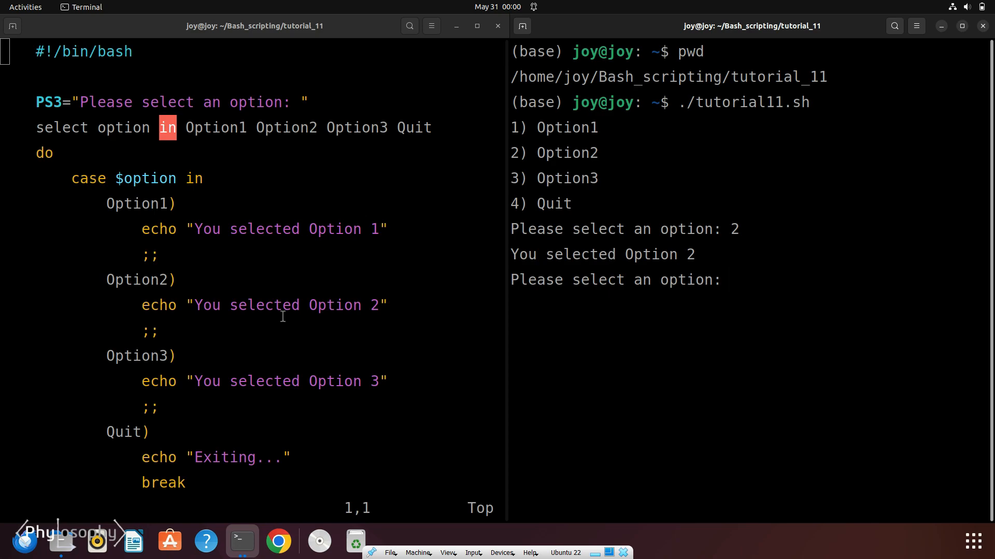
mouse_move(169, 300)
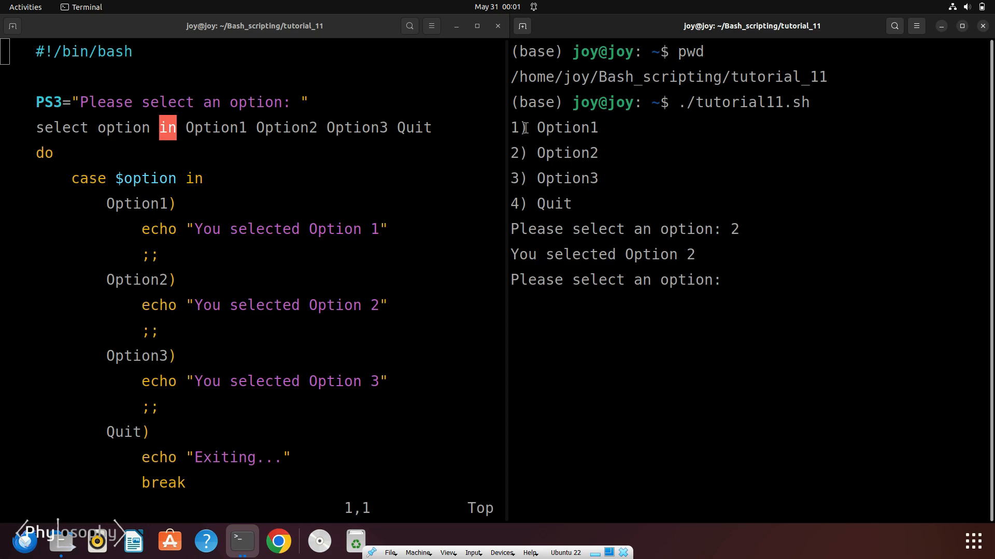
text(1)
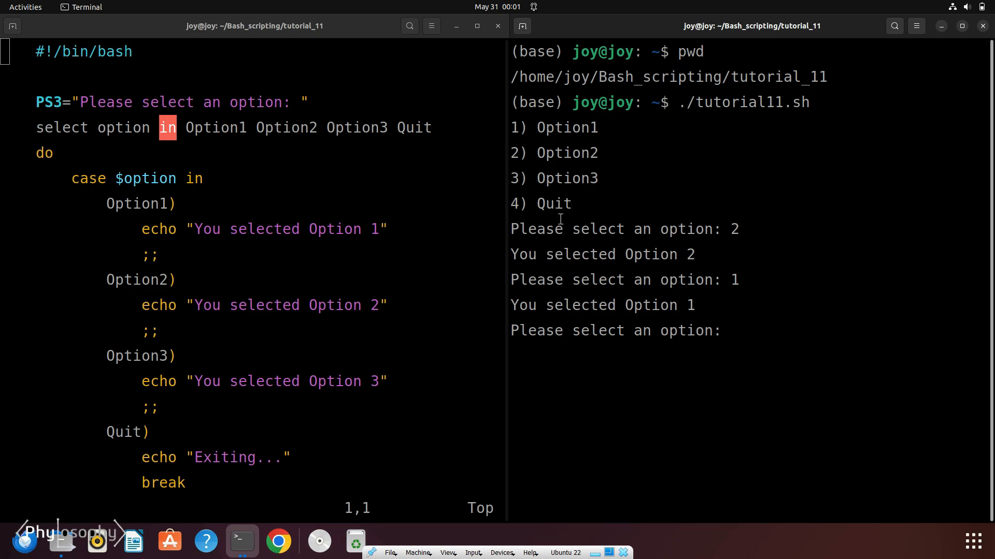
text(4)
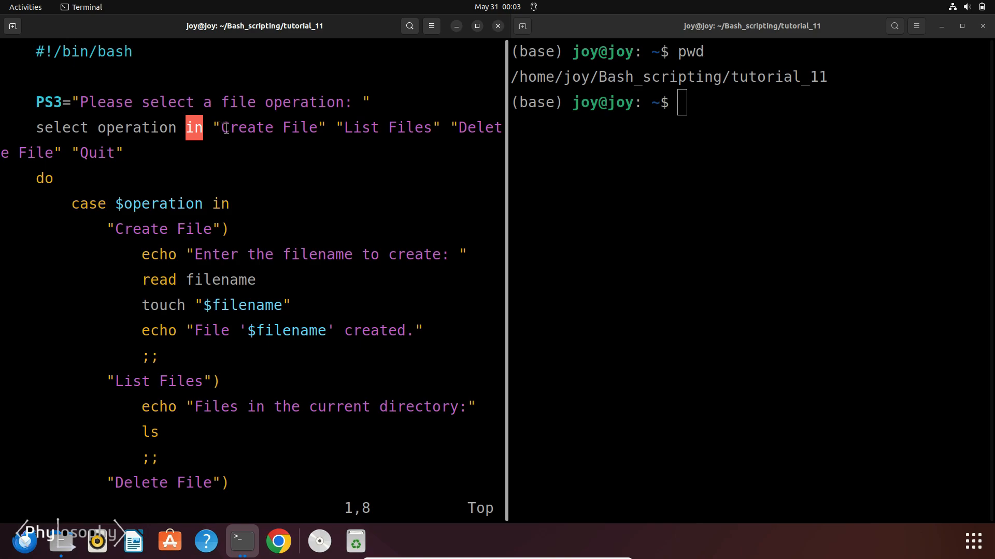
mouse_move(393, 128)
text(./tutorial11.sh)
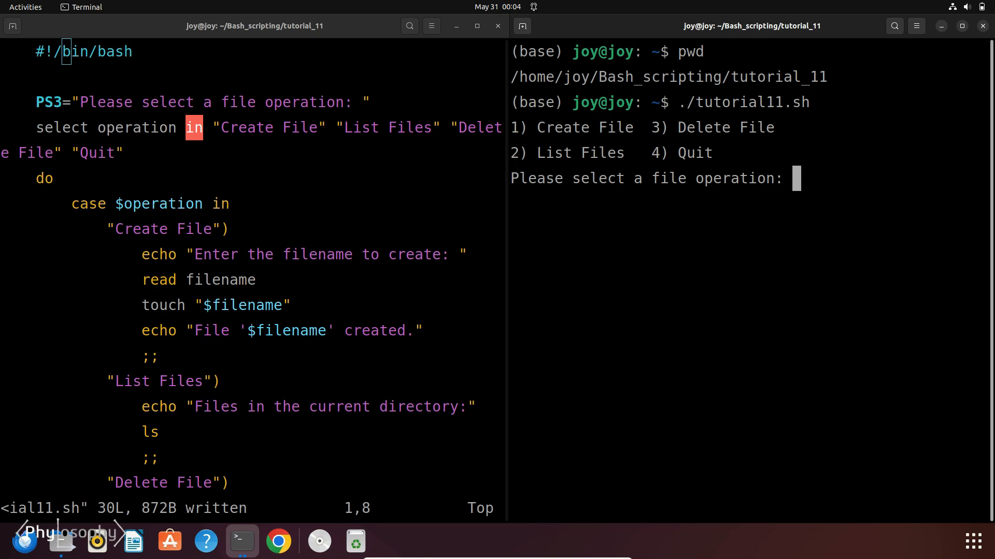
Step: Choose Create File (1) and enter testfile.txt as the new file name
text(1)
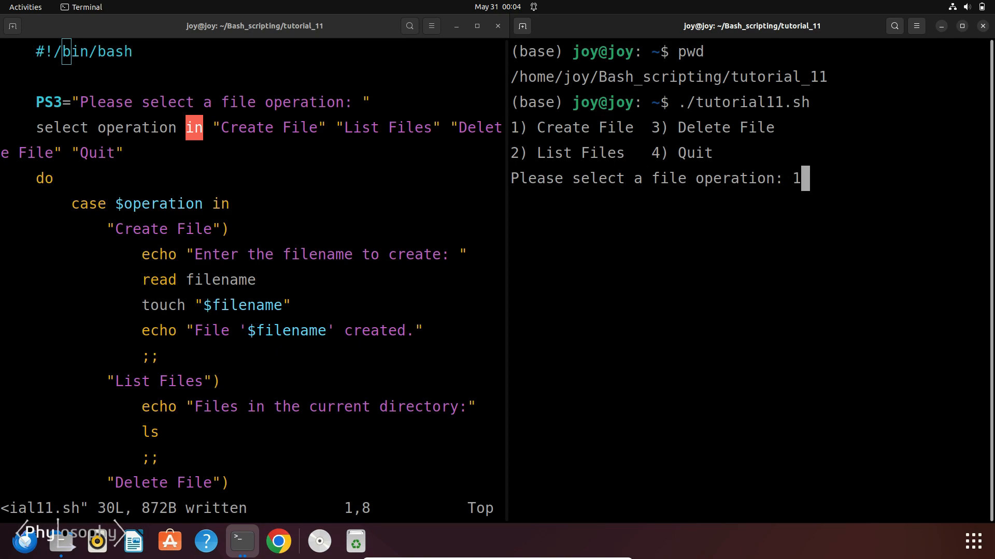
key(Return)
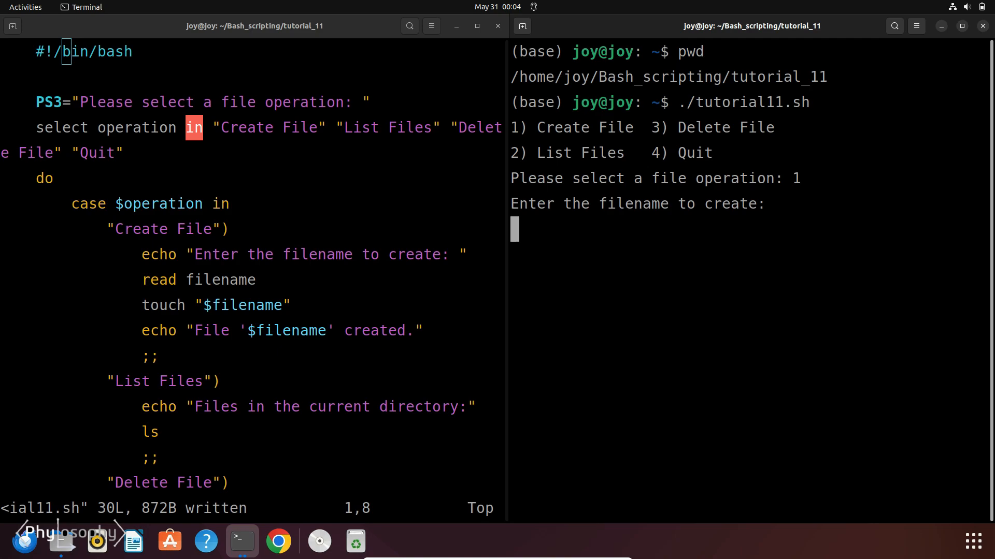
mouse_move(901, 182)
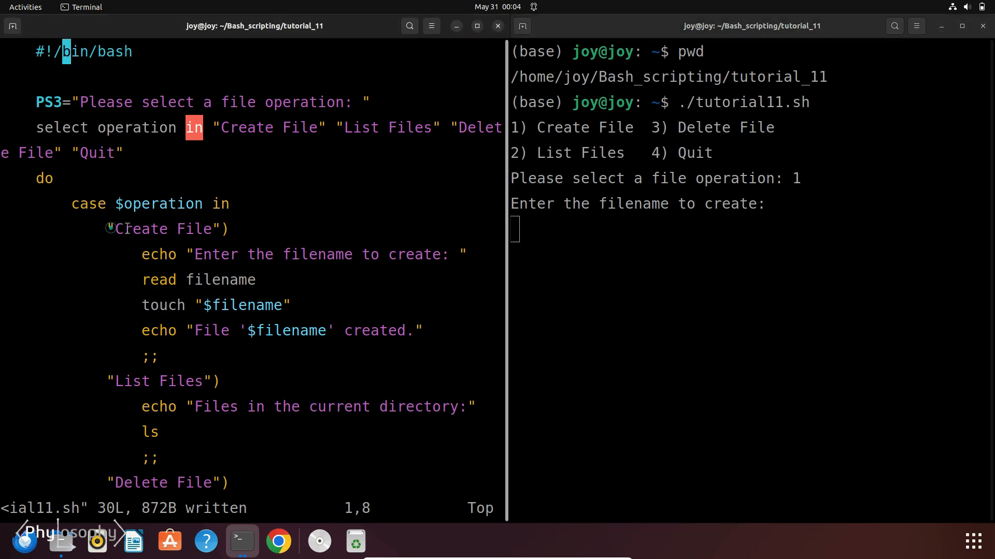
double_click(163, 229)
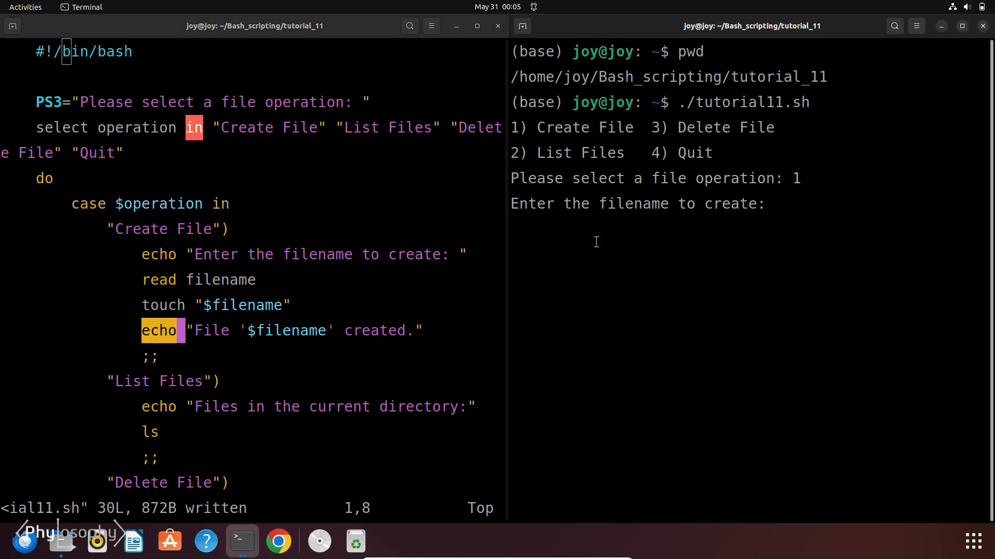
text(t)
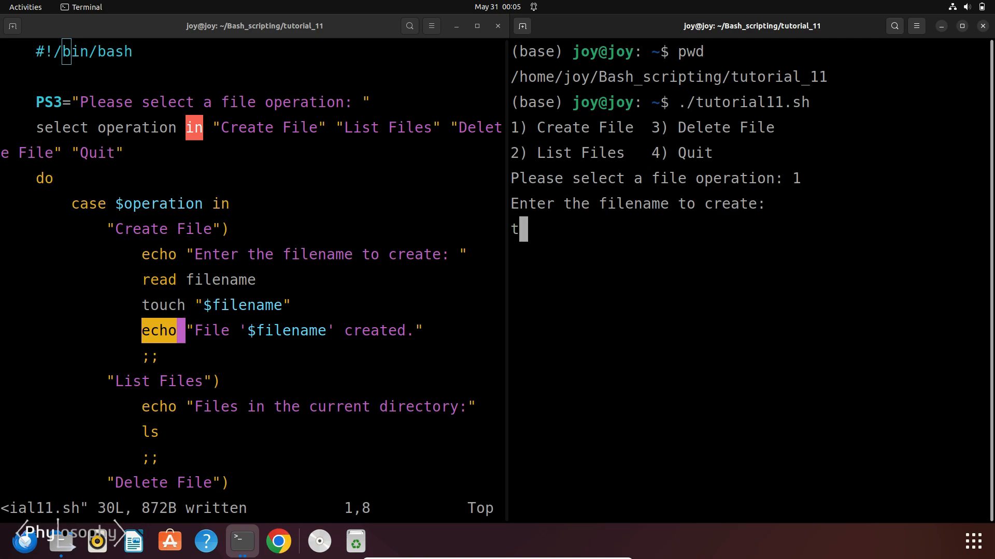
text(estfile.)
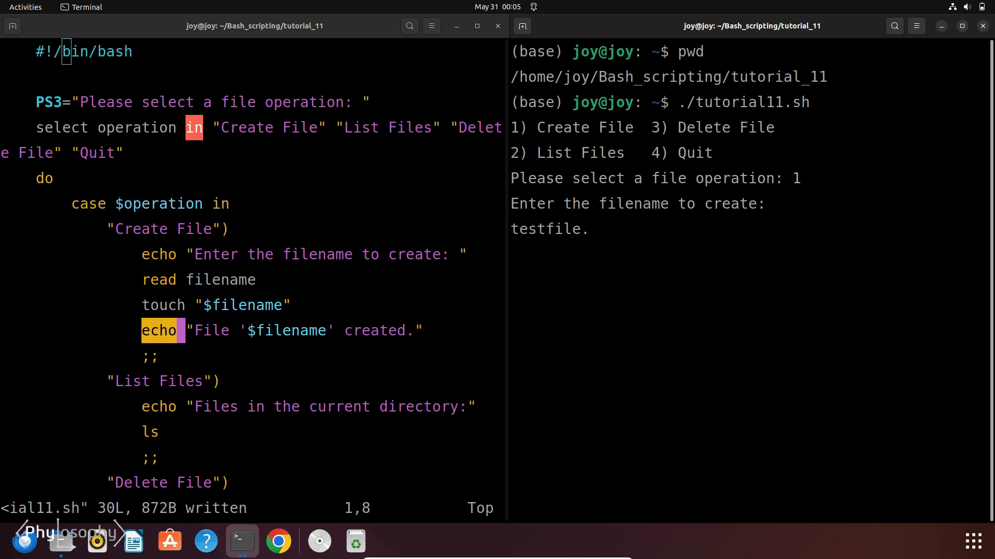
text(txt)
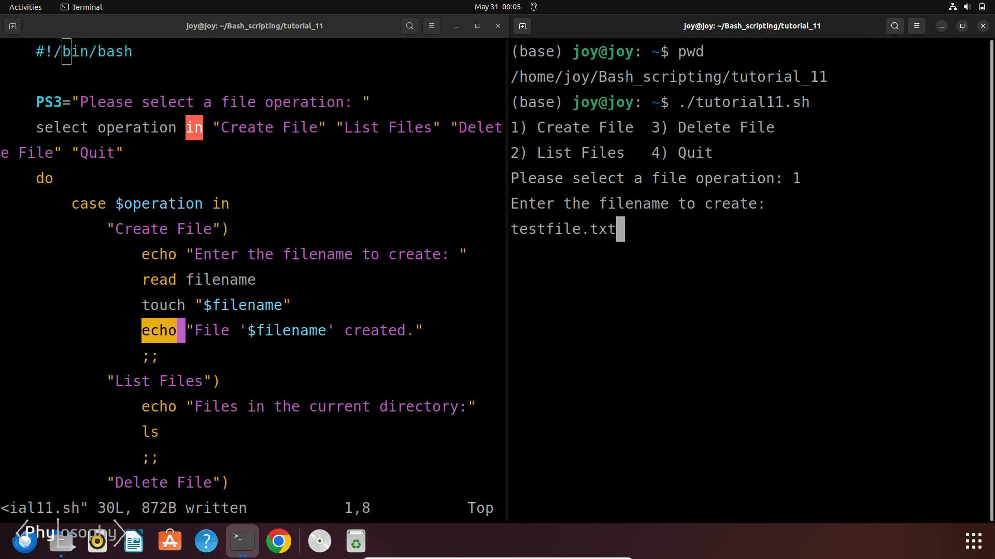
key(Return)
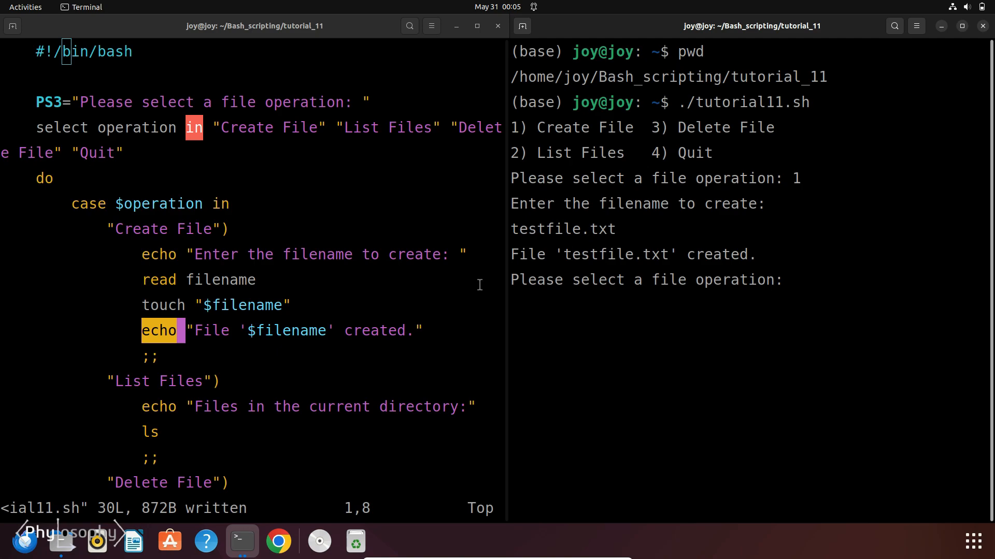
mouse_move(675, 263)
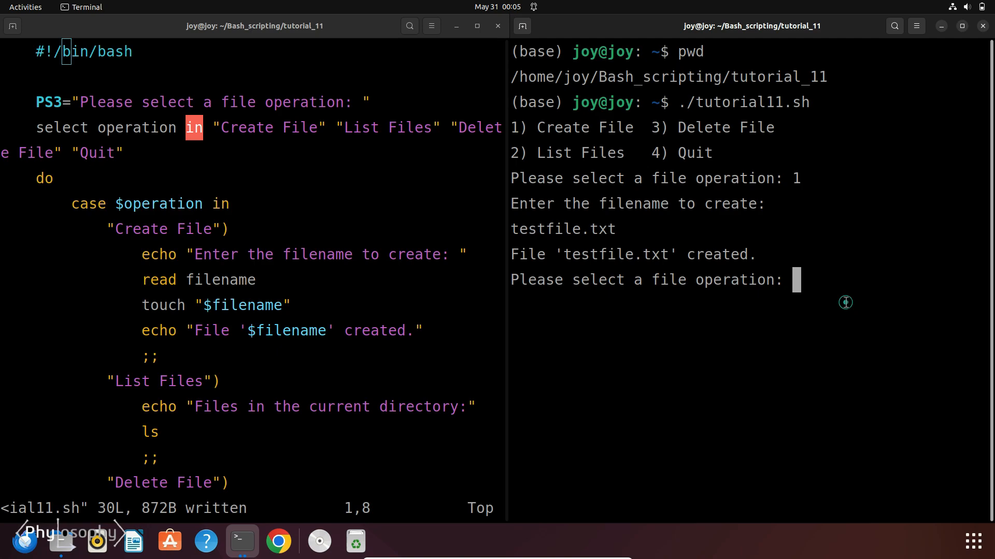
Step: List the files with option 2, showing testfile.txt and tutorial11.sh
text(2)
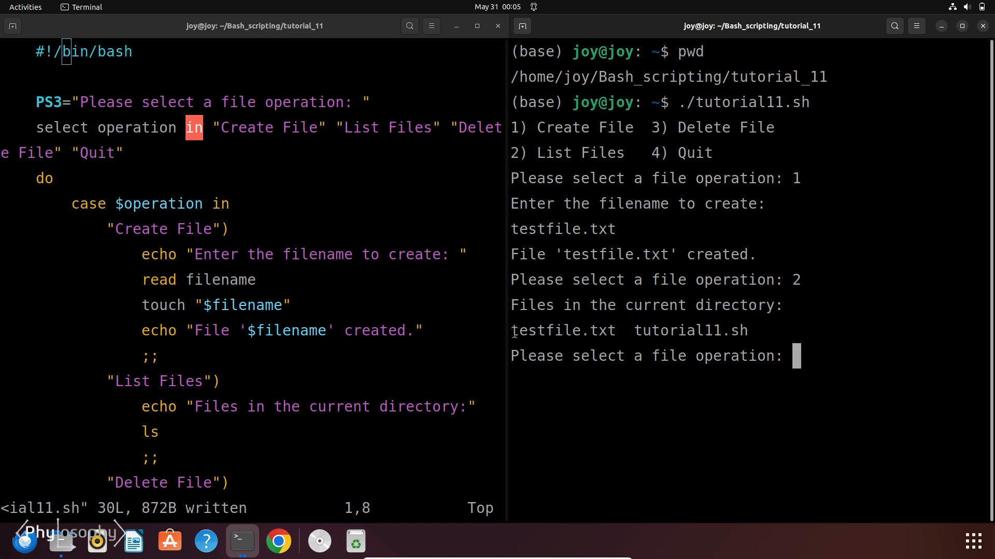
double_click(562, 331)
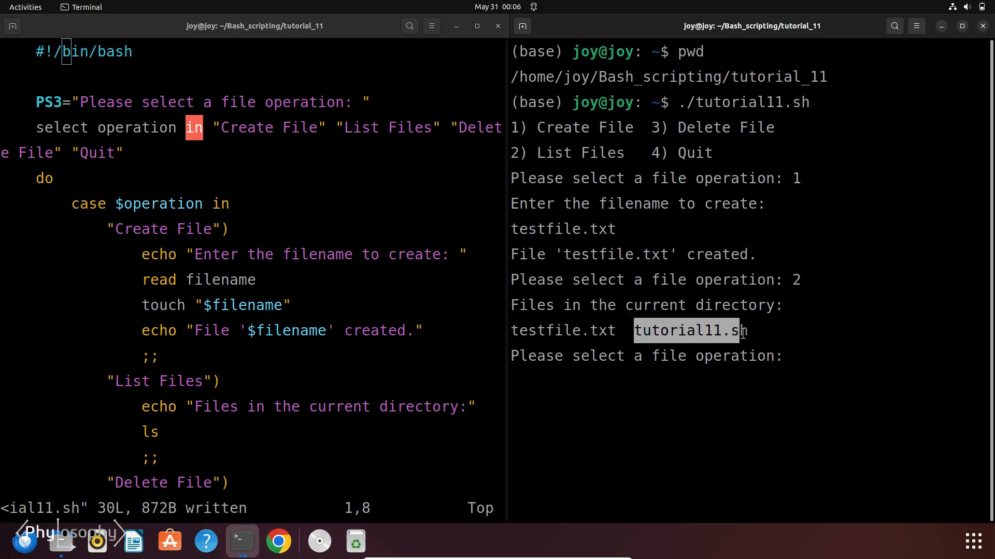
click(696, 392)
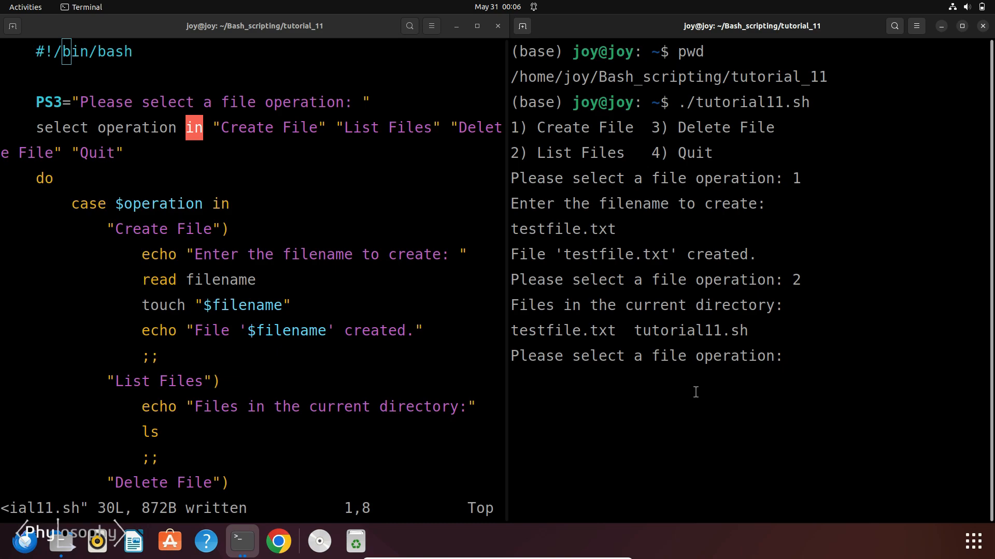
Step: Choose Delete File (3) and enter testfile.txt for removal
text(3)
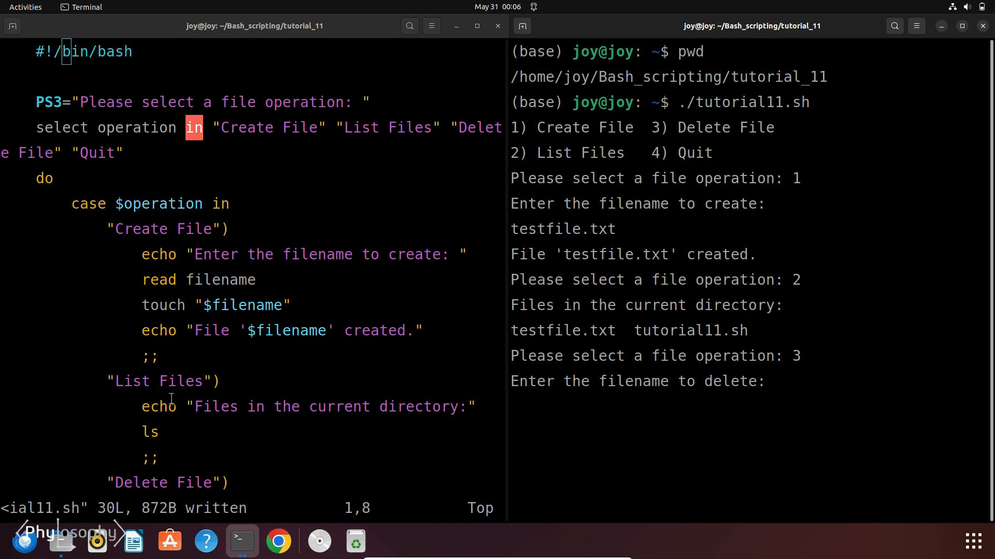
scroll(down, 3)
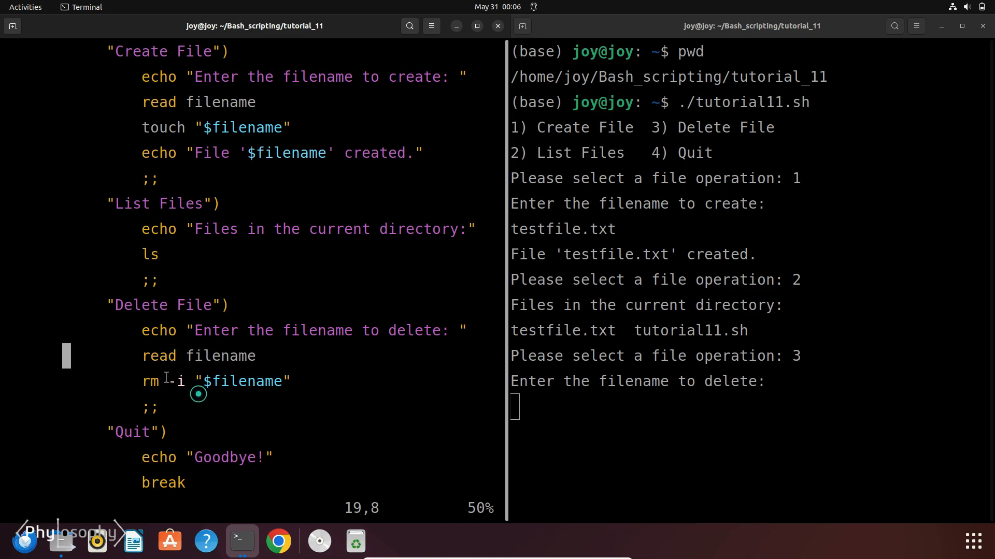
mouse_move(161, 382)
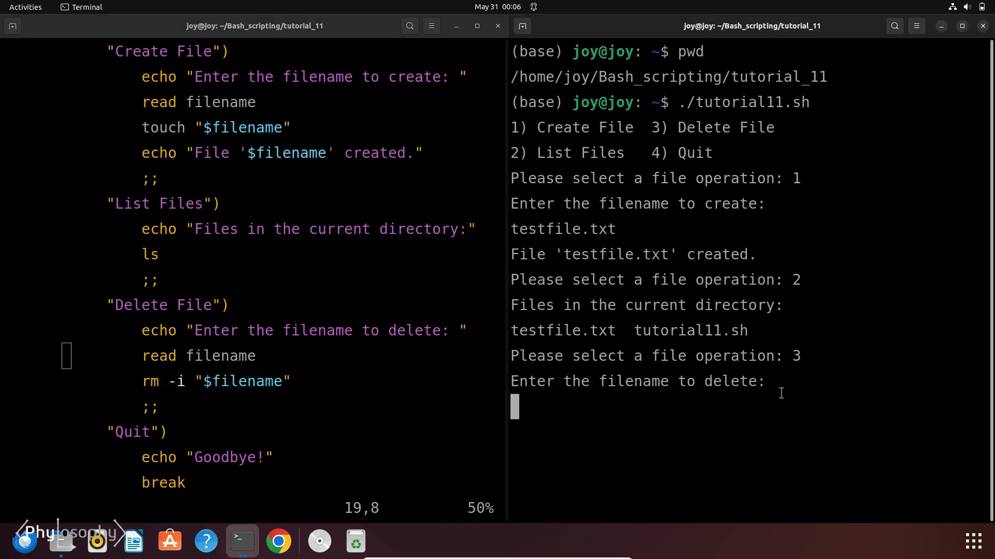
text(testfile.txt)
text(y)
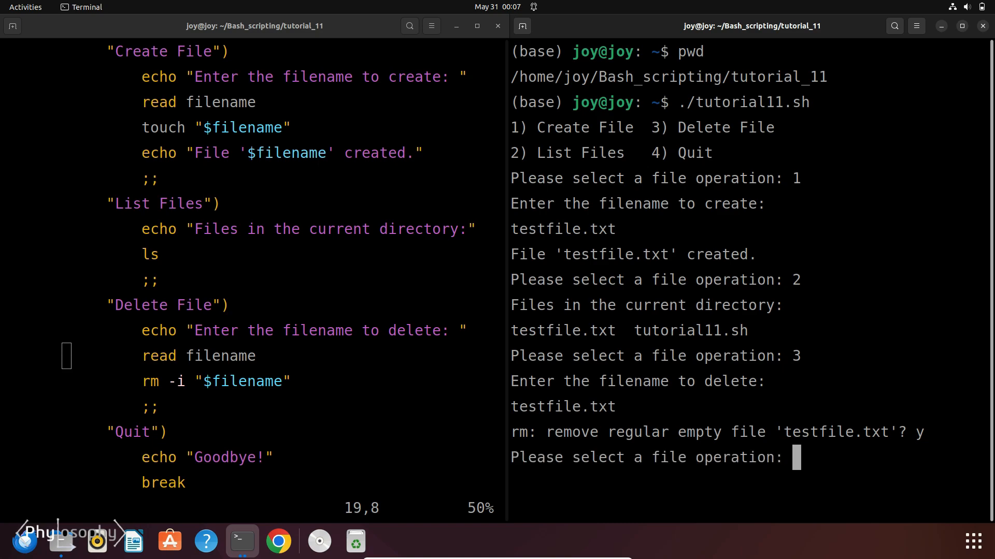
Step: List files again showing only tutorial11.sh, then quit the menu with 4
text(2)
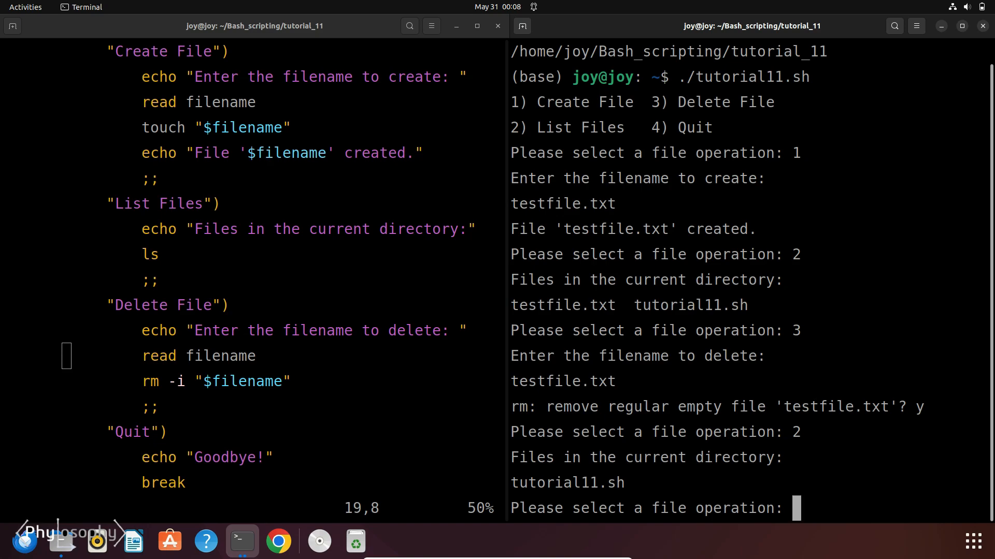
text(4)
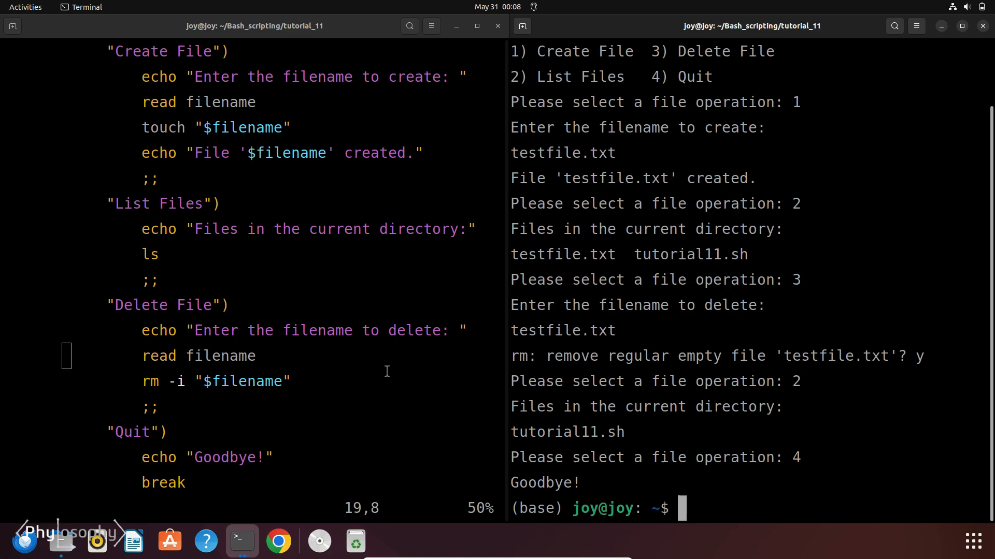
scroll(down, 3)
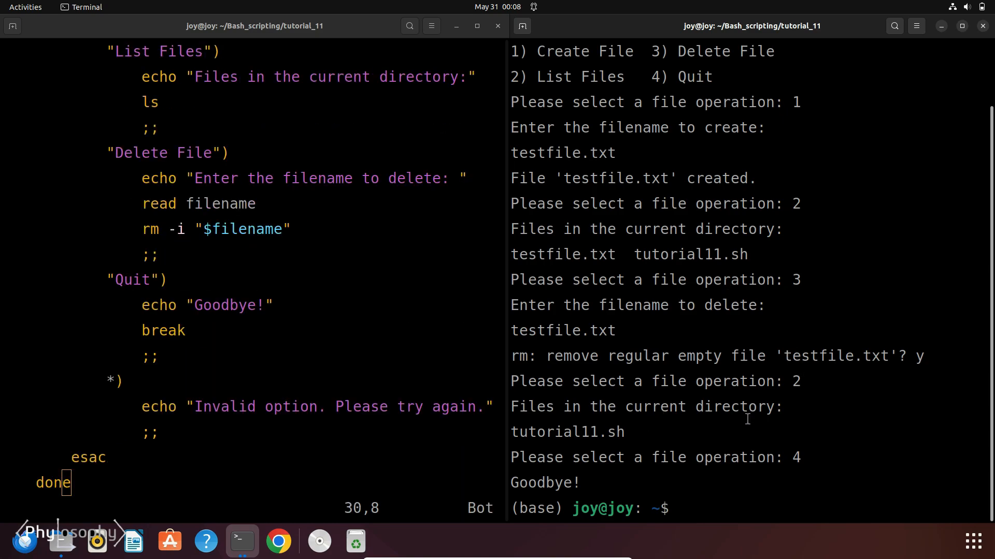